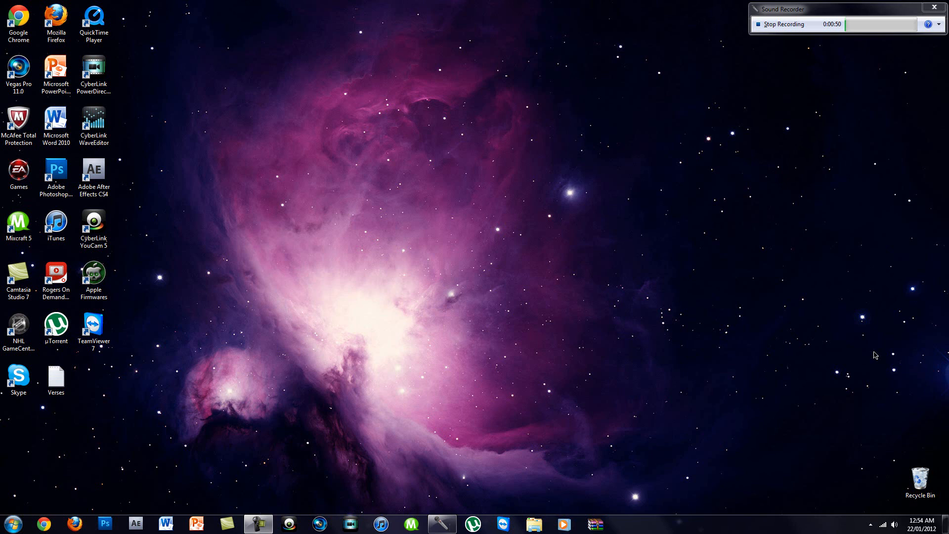
- Search 'msconfig' from Start and open System Configuration's Startup tab
{"action": "left_click", "coordinate": [11, 524]}
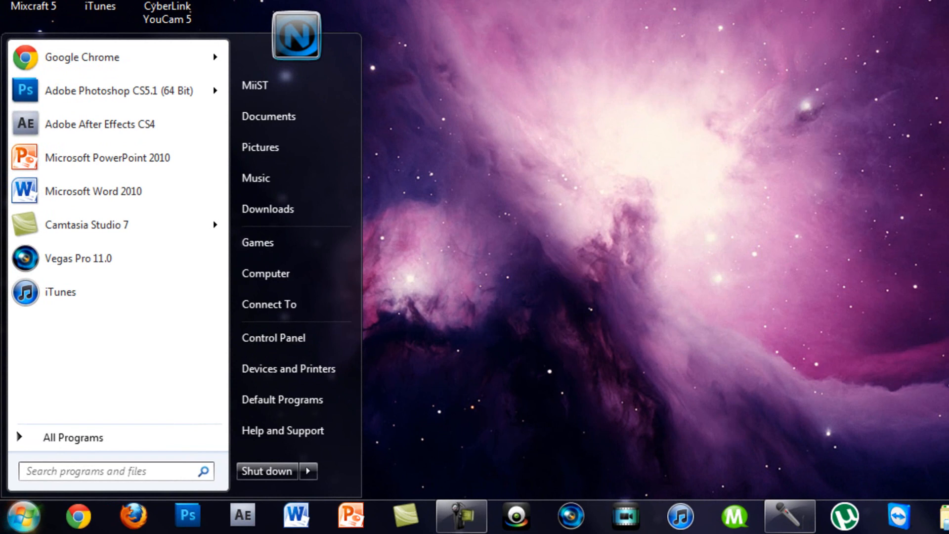
{"action": "type", "text": "msco"}
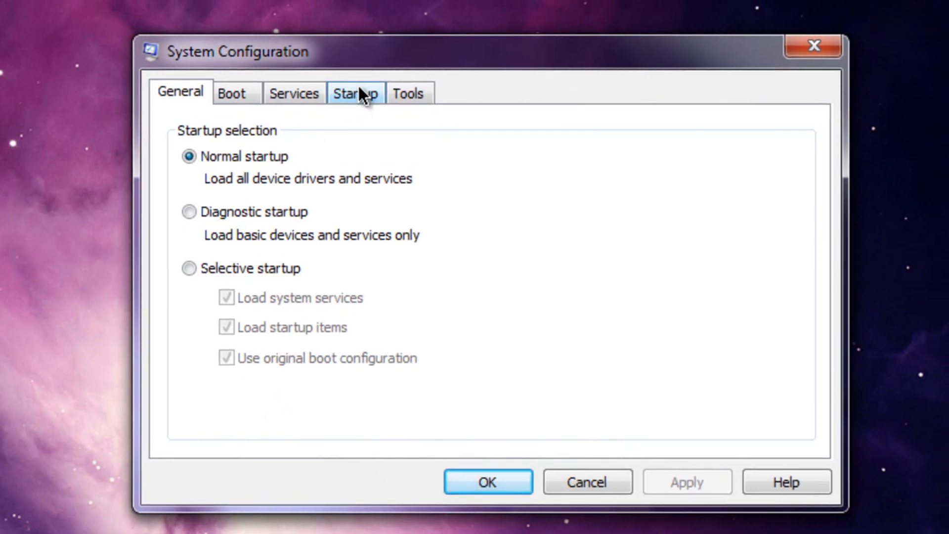
{"action": "left_click", "coordinate": [355, 92]}
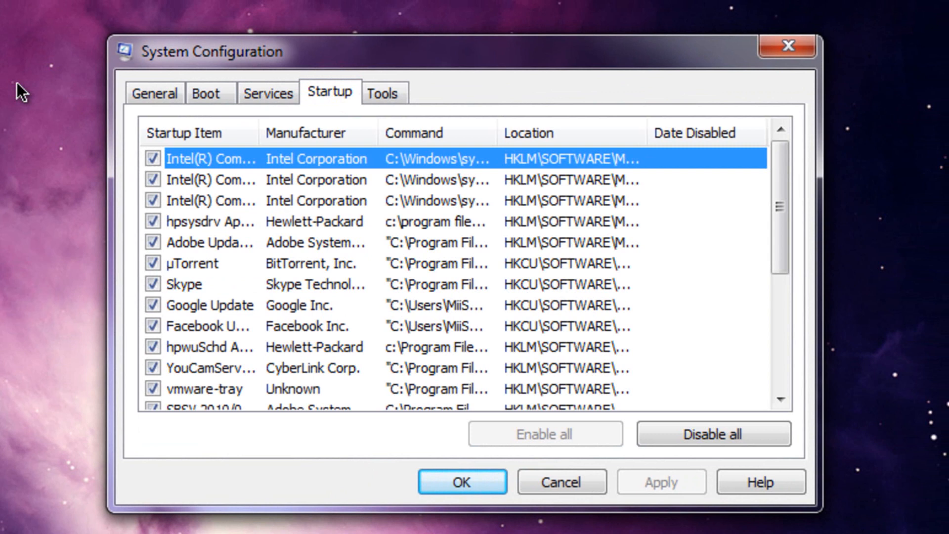
{"action": "mouse_move", "coordinate": [40, 197]}
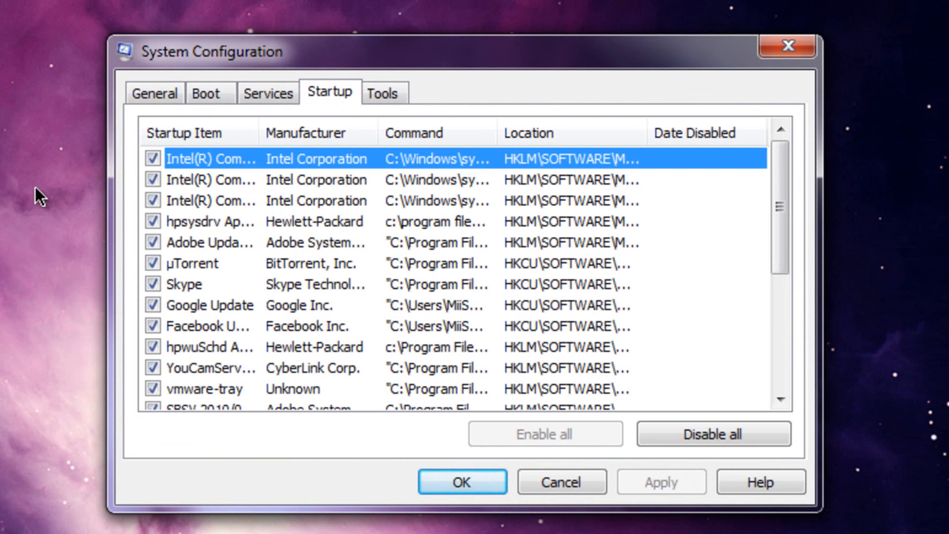
{"action": "mouse_move", "coordinate": [318, 236]}
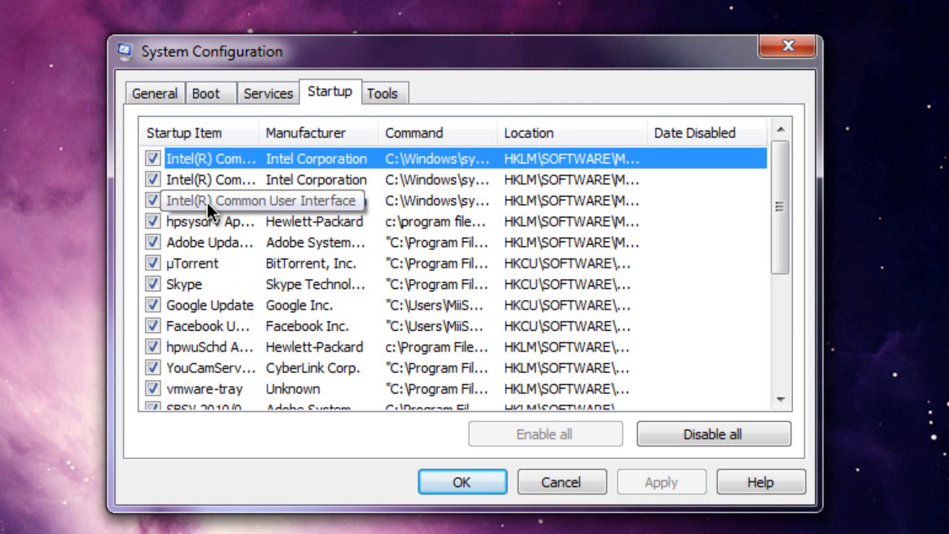
{"action": "scroll", "scroll_direction": "down", "scroll_amount": 3}
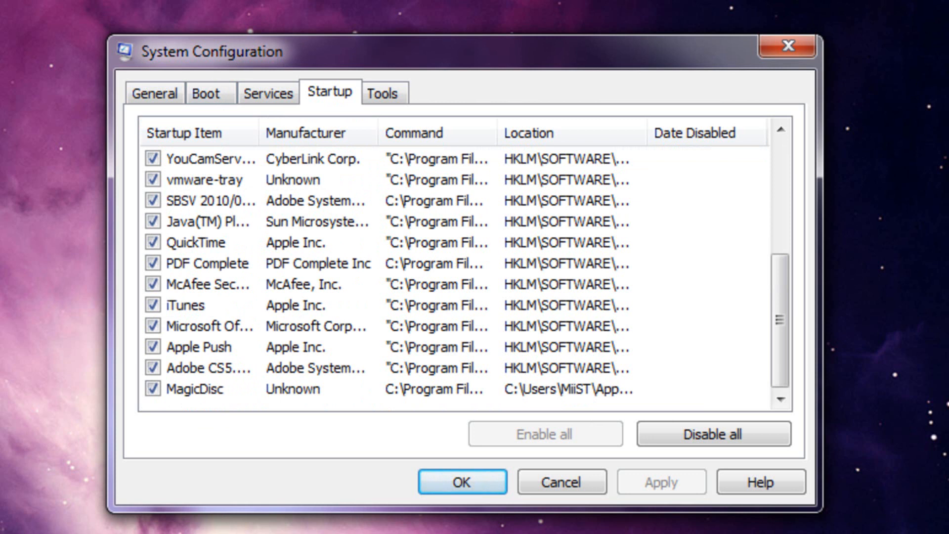
{"action": "mouse_move", "coordinate": [198, 361]}
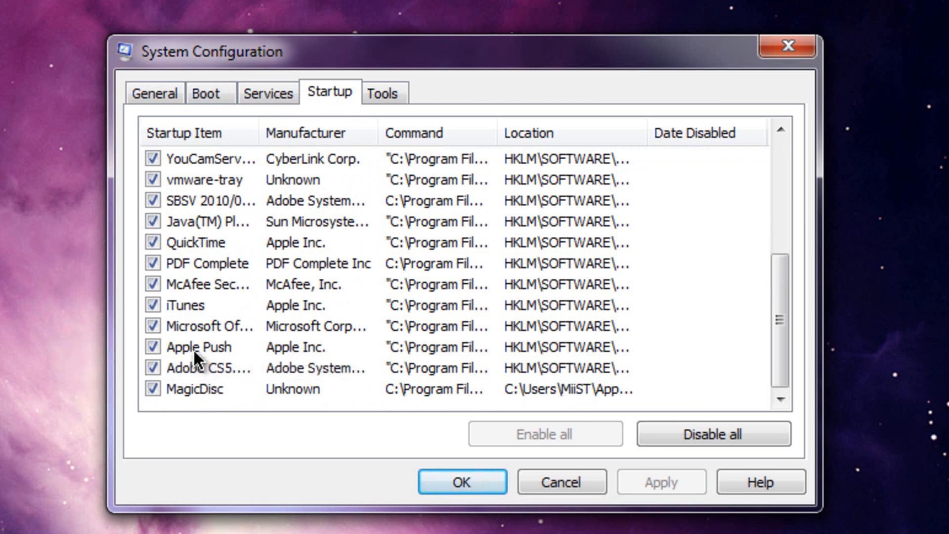
{"action": "mouse_move", "coordinate": [196, 312]}
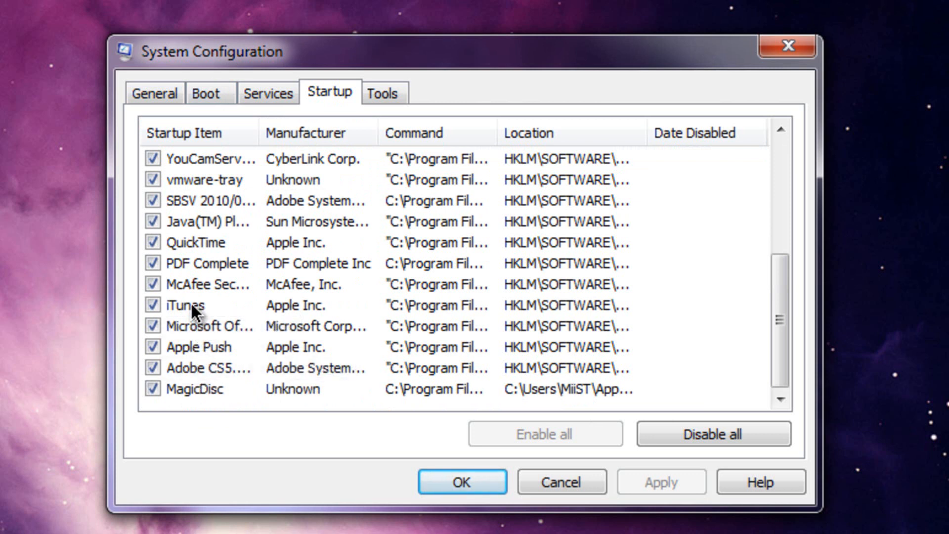
{"action": "mouse_move", "coordinate": [230, 275]}
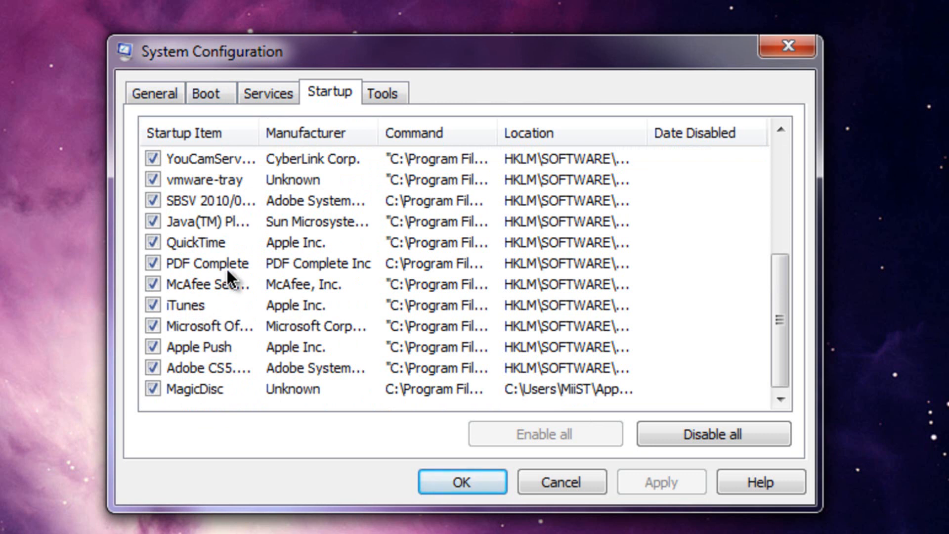
{"action": "mouse_move", "coordinate": [208, 226]}
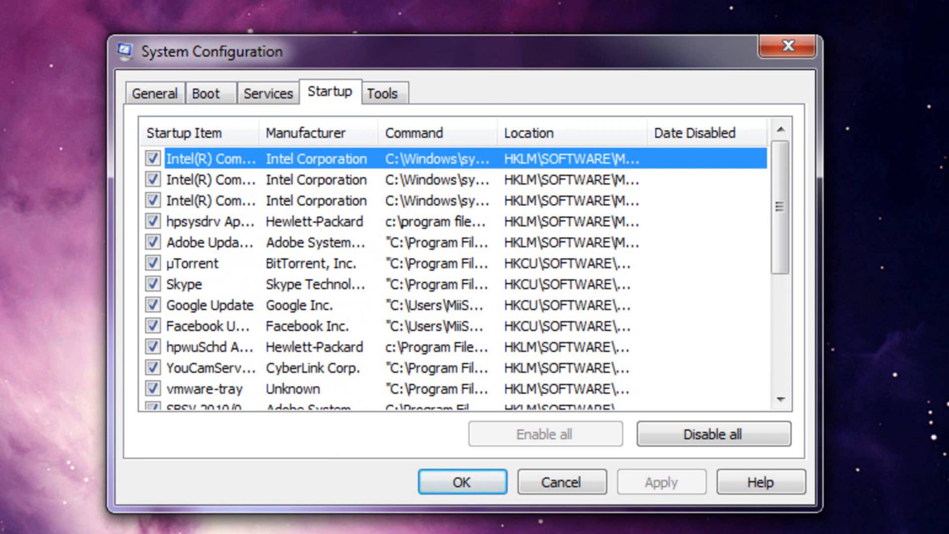
{"action": "mouse_move", "coordinate": [7, 245]}
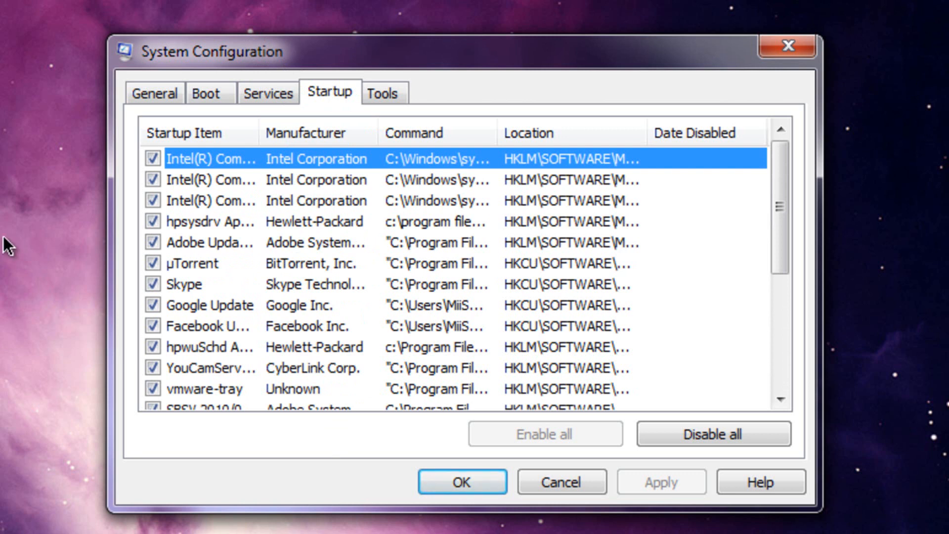
{"action": "scroll", "scroll_direction": "down", "scroll_amount": 3}
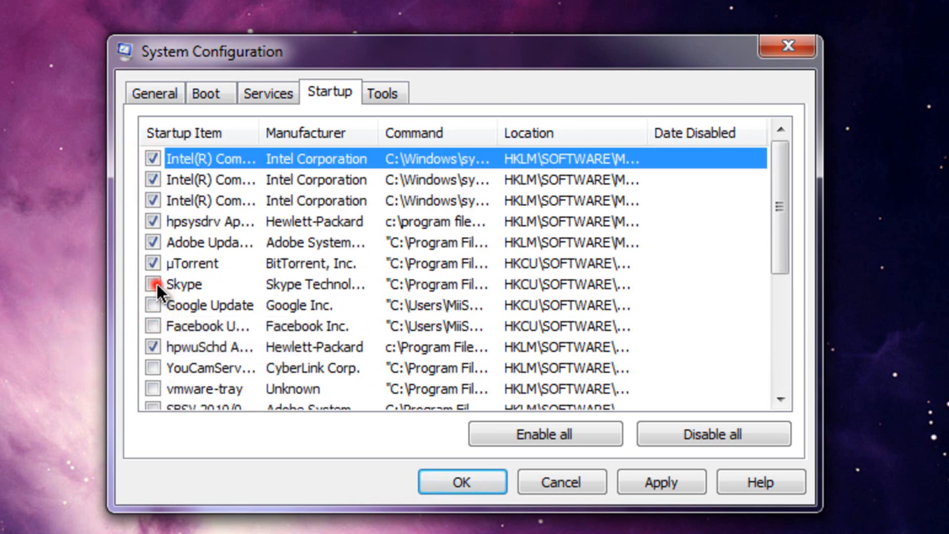
- Uncheck Skype in the startup list and scroll to the remaining items
{"action": "left_click", "coordinate": [153, 285]}
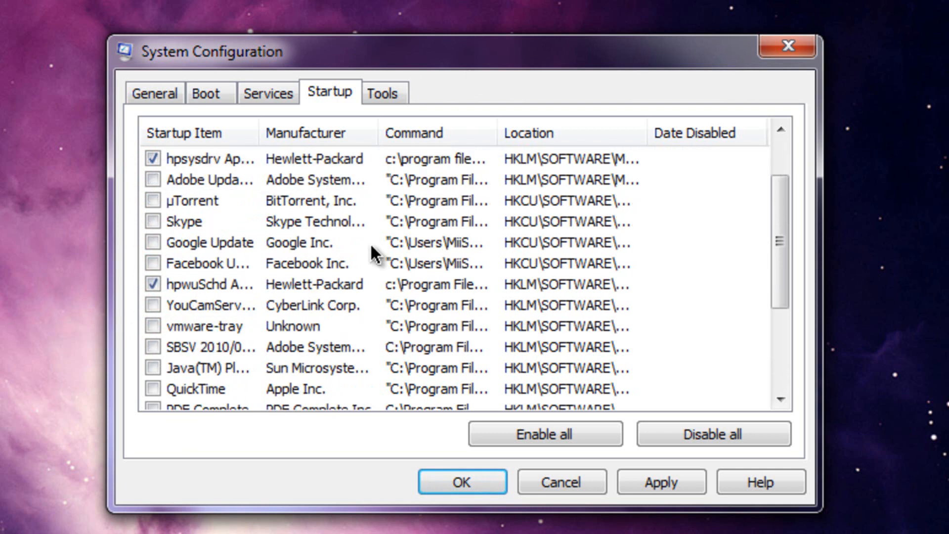
{"action": "scroll", "scroll_direction": "down", "scroll_amount": 3}
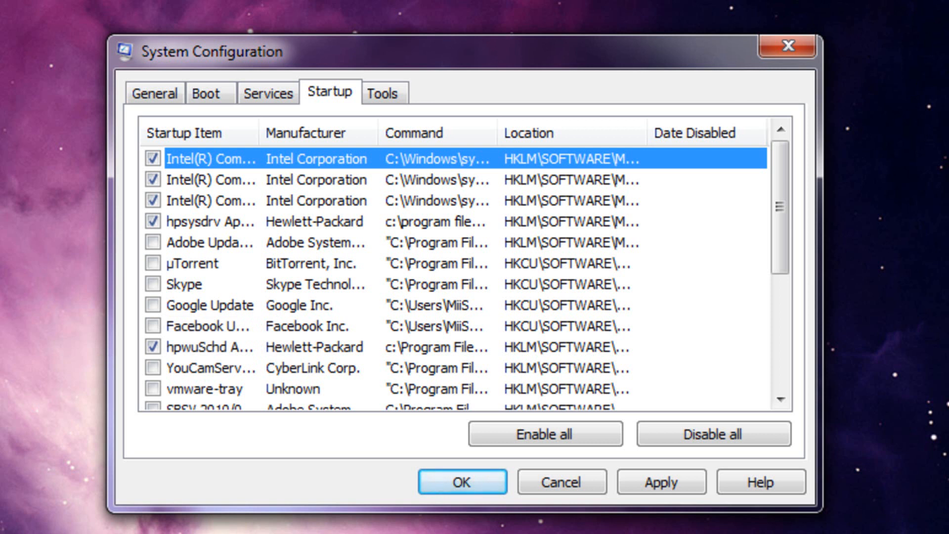
{"action": "mouse_move", "coordinate": [238, 278]}
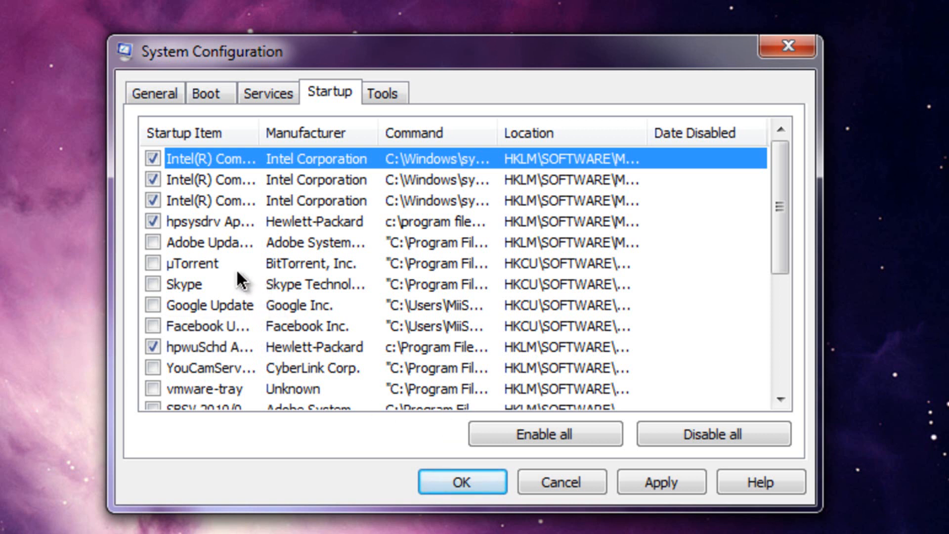
- Review the unchecked startup items, then apply them with OK and close System Configuration
{"action": "scroll", "scroll_direction": "down", "scroll_amount": 3}
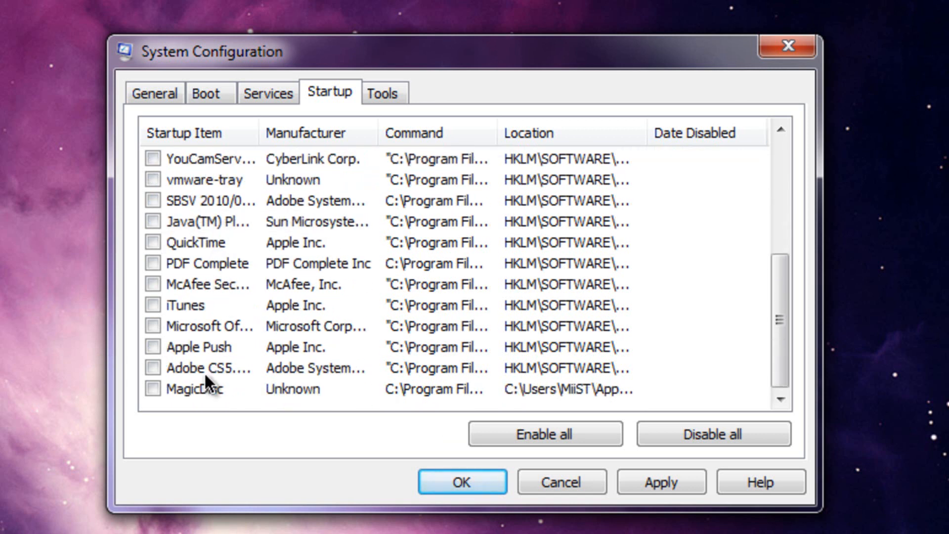
{"action": "scroll", "scroll_direction": "up", "scroll_amount": 3}
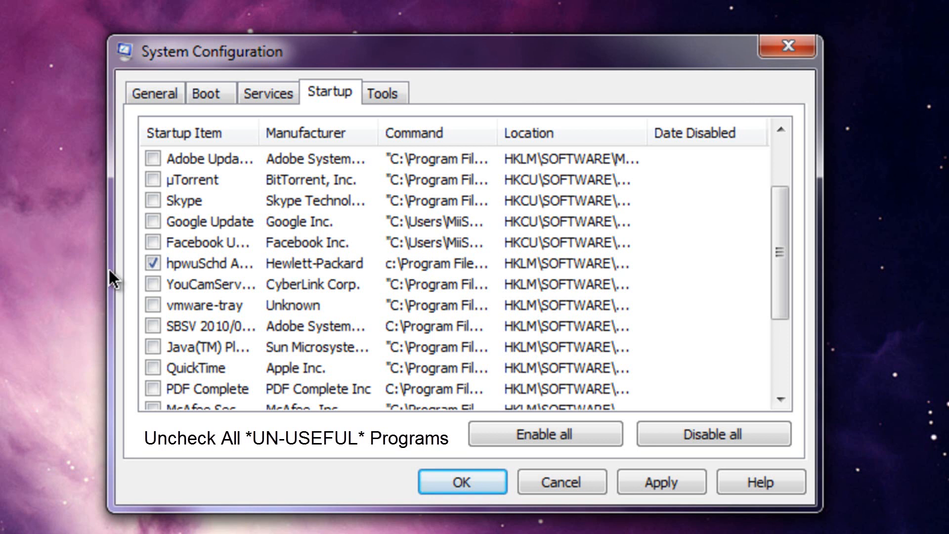
{"action": "scroll", "scroll_direction": "down", "scroll_amount": 3}
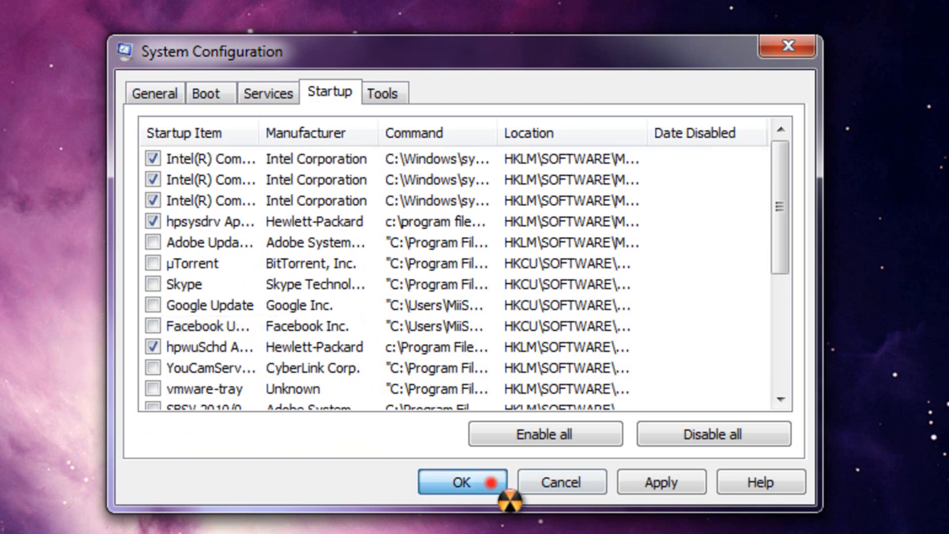
{"action": "left_click", "coordinate": [462, 482]}
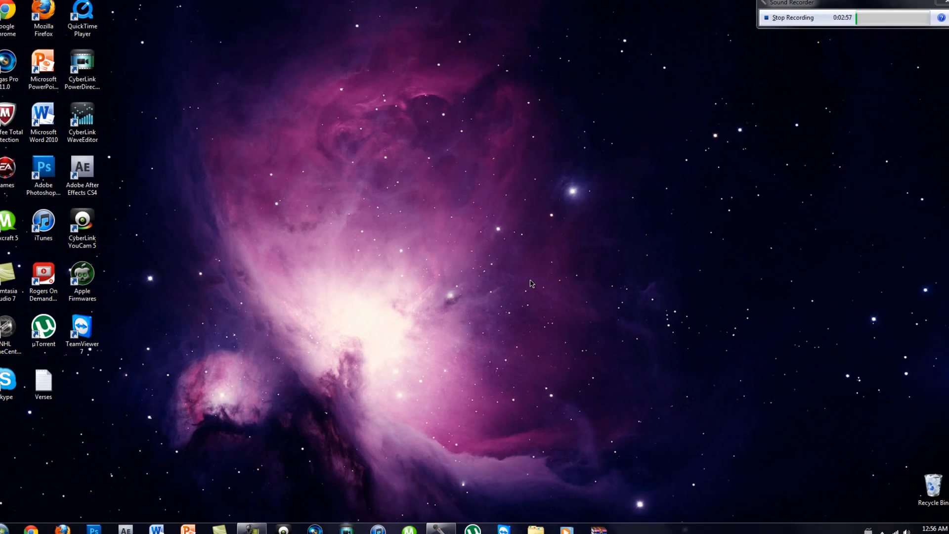